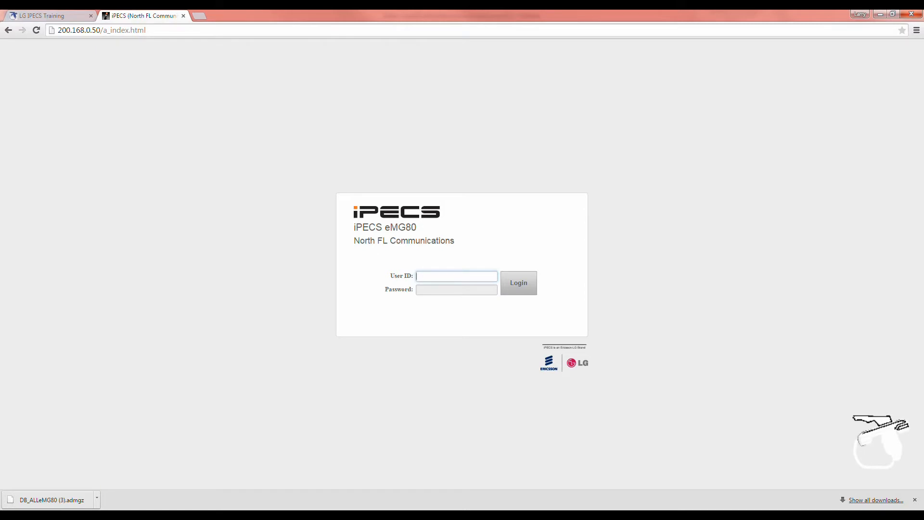
pyautogui.moveTo(528, 345)
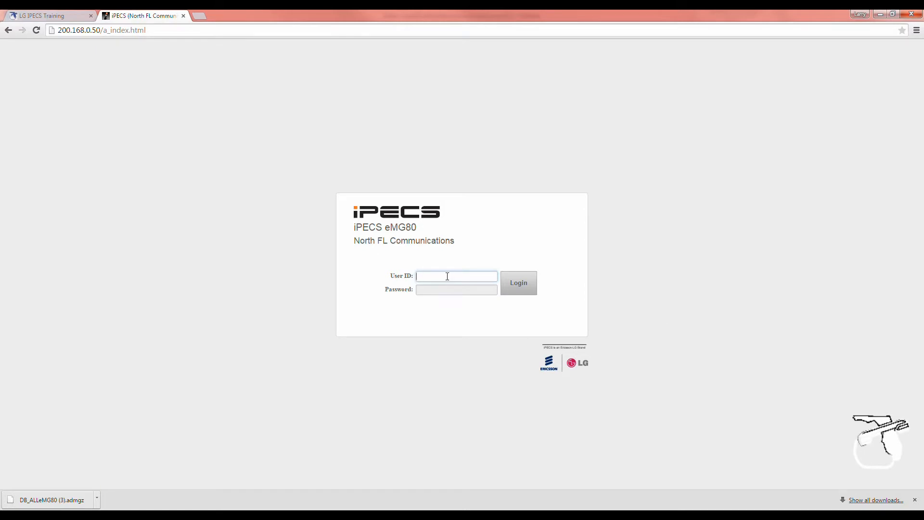
# Sign in as user 'admin' with the password to reach the administration home page
pyautogui.write('admin')
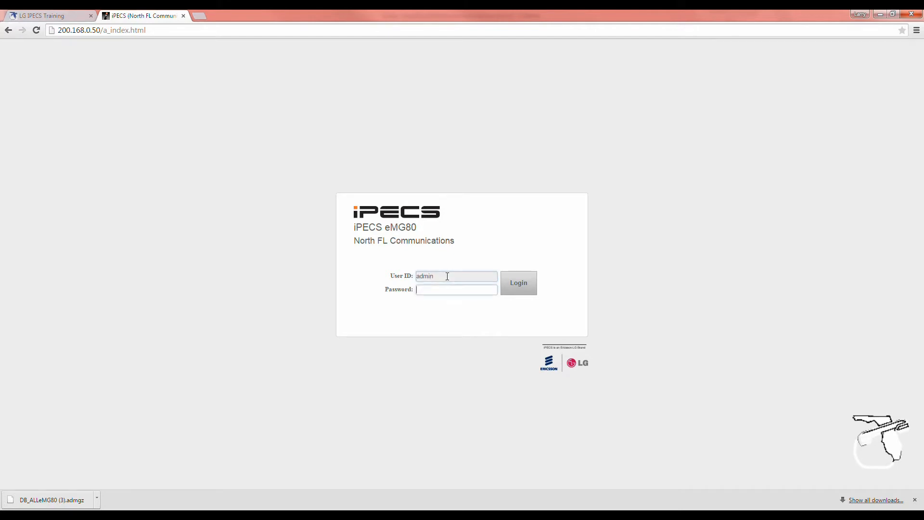
pyautogui.write('••••')
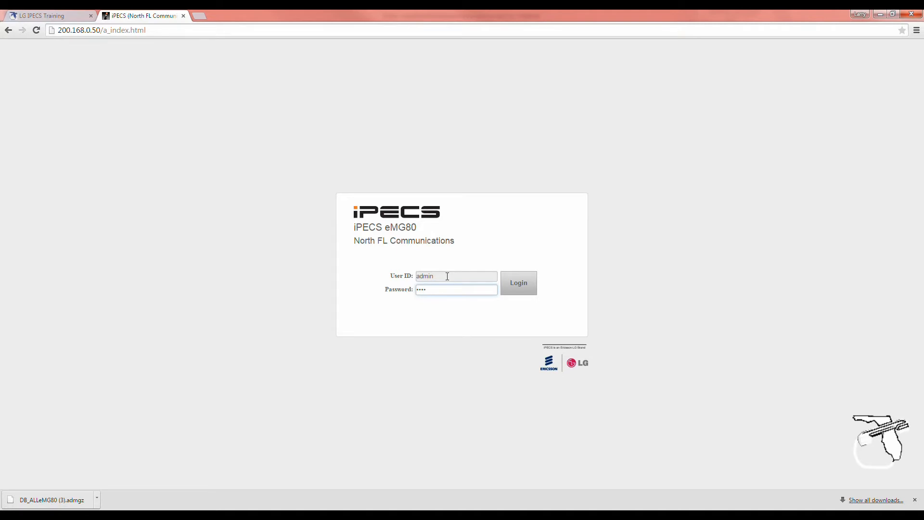
pyautogui.click(518, 282)
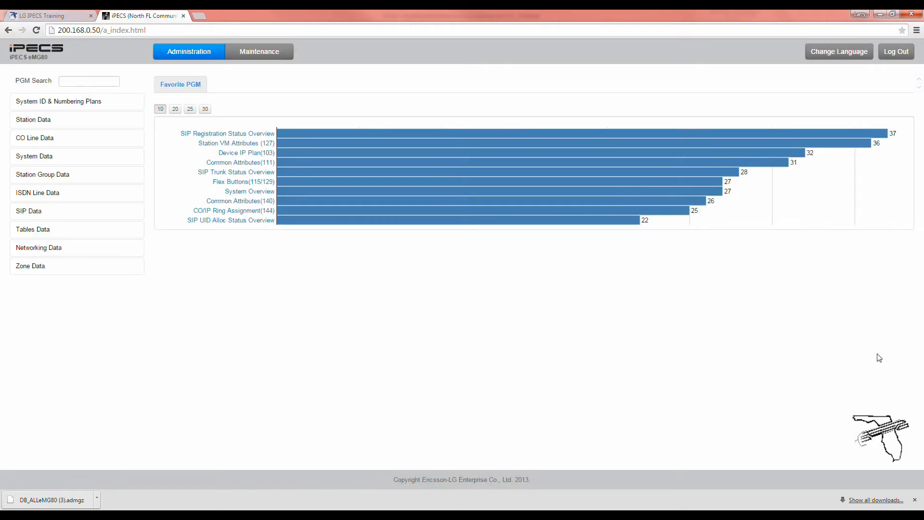
pyautogui.moveTo(146, 275)
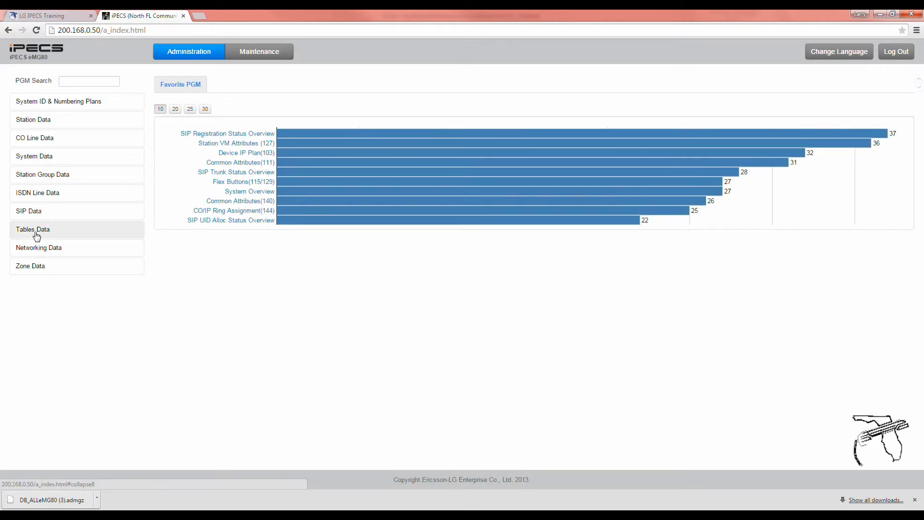
# Navigate via Tables Data to the CCR Table(228) program awaiting an index
pyautogui.click(33, 229)
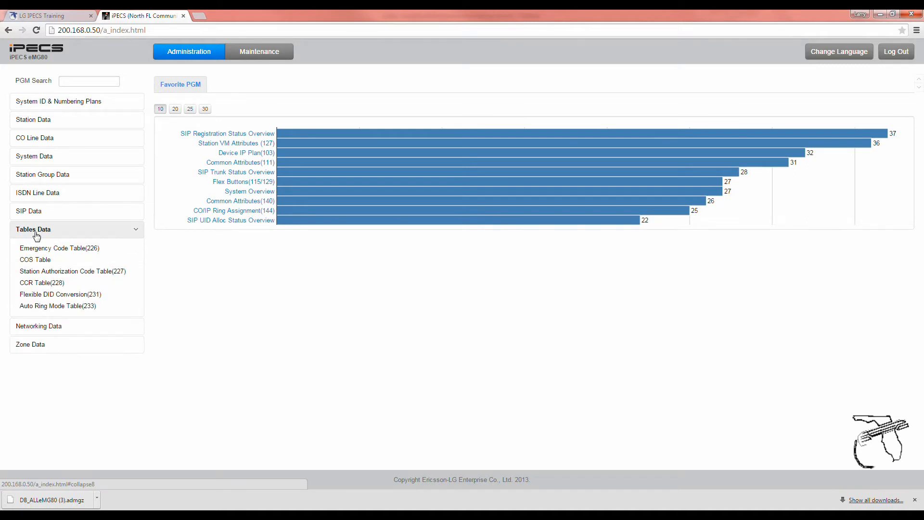
pyautogui.click(42, 282)
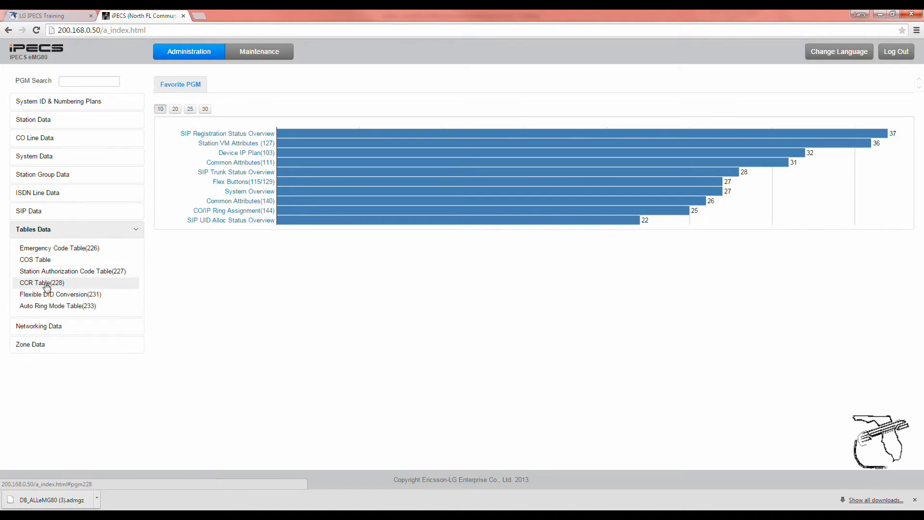
pyautogui.click(41, 282)
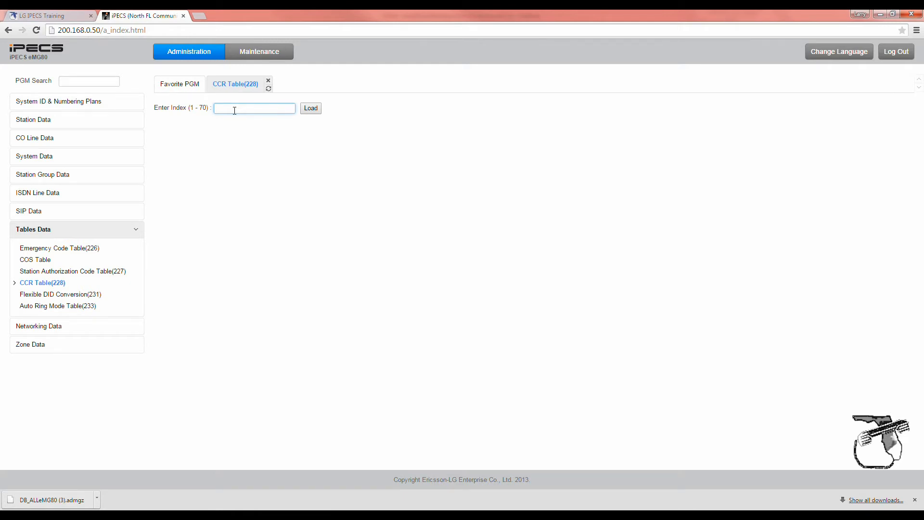
# Load CCR table index 1 and set destination 1's station value to 105
pyautogui.click(310, 108)
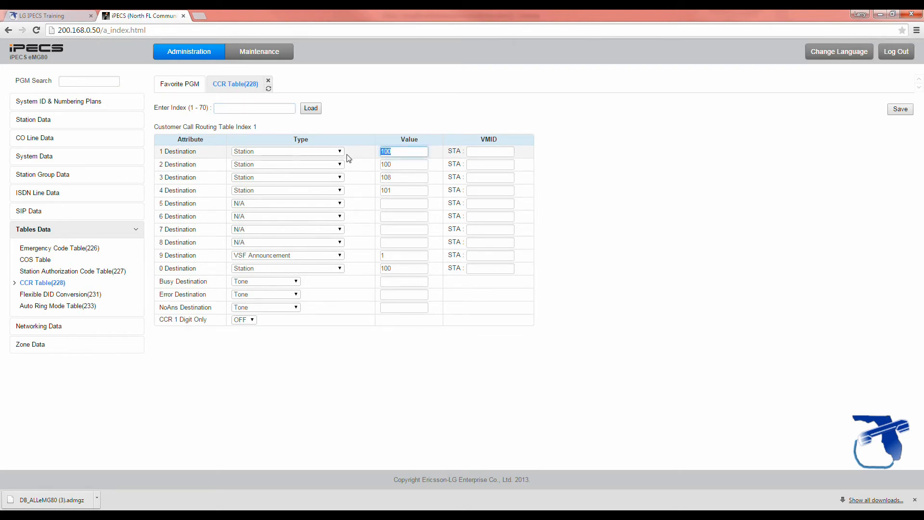
pyautogui.write('105')
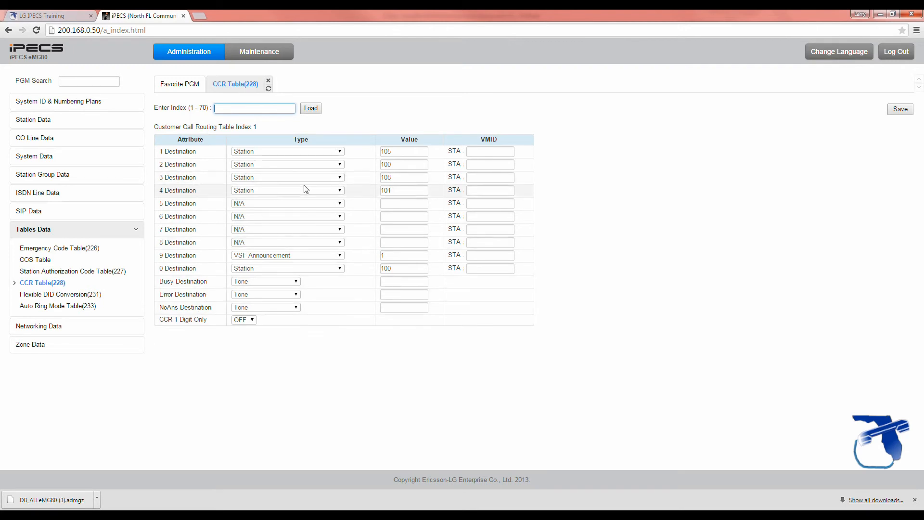
# Set destination 4 to VSF Announcement 2 and save CCR table index 1
pyautogui.click(287, 190)
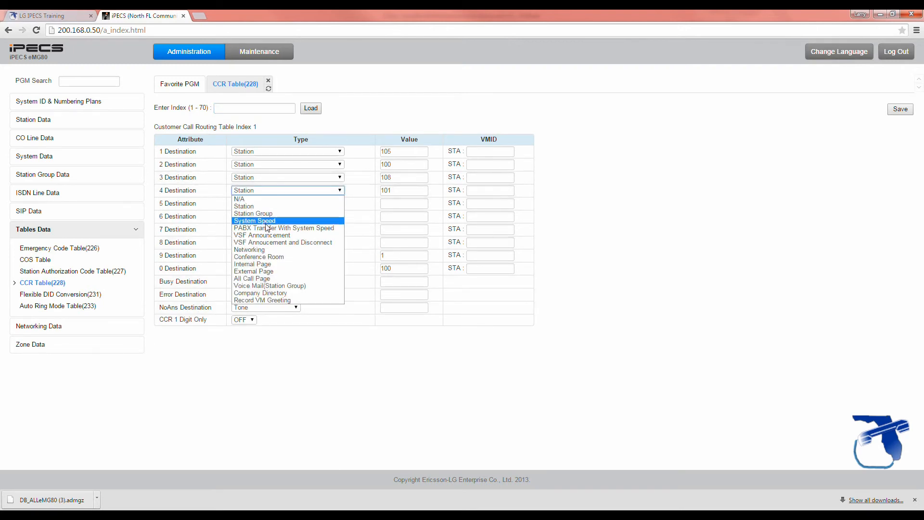
pyautogui.moveTo(263, 235)
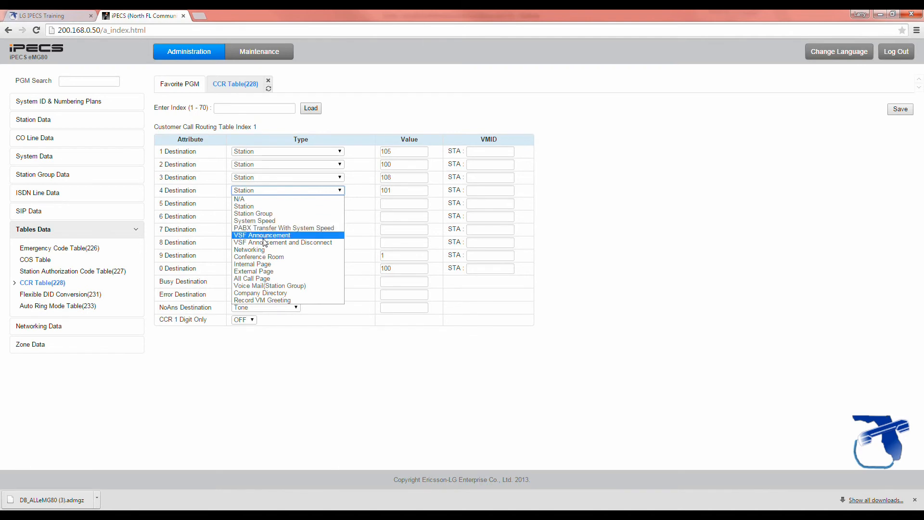
pyautogui.moveTo(283, 242)
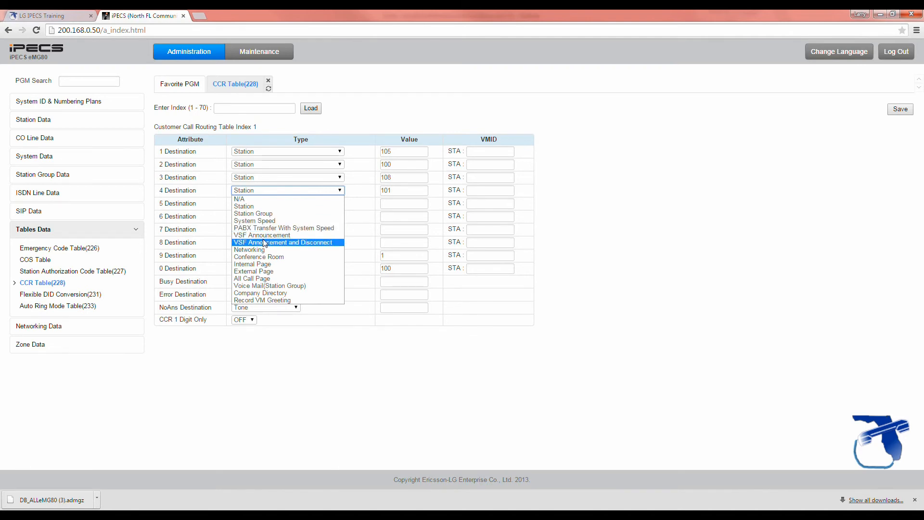
pyautogui.moveTo(263, 235)
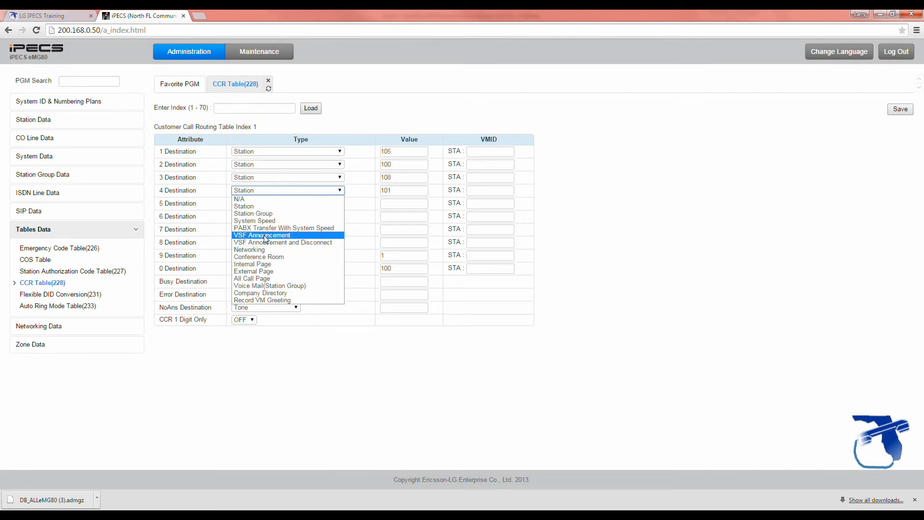
pyautogui.click(262, 235)
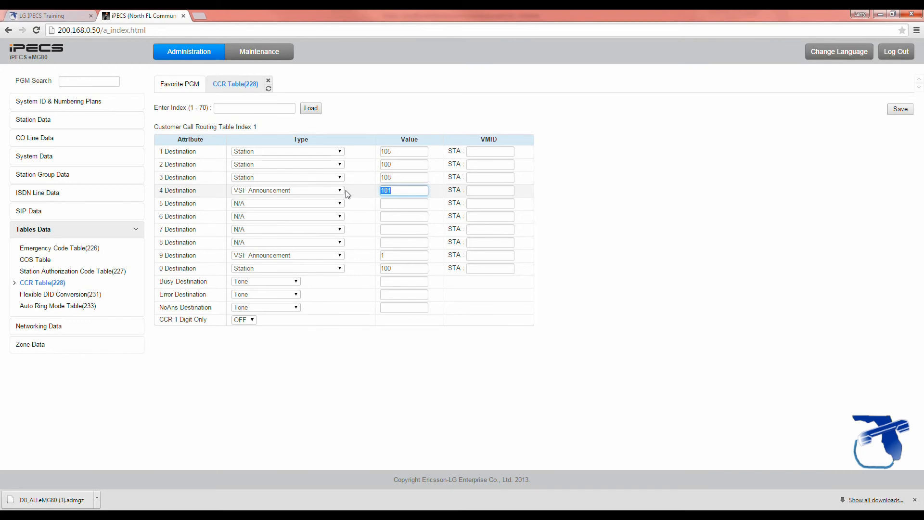
pyautogui.write('2')
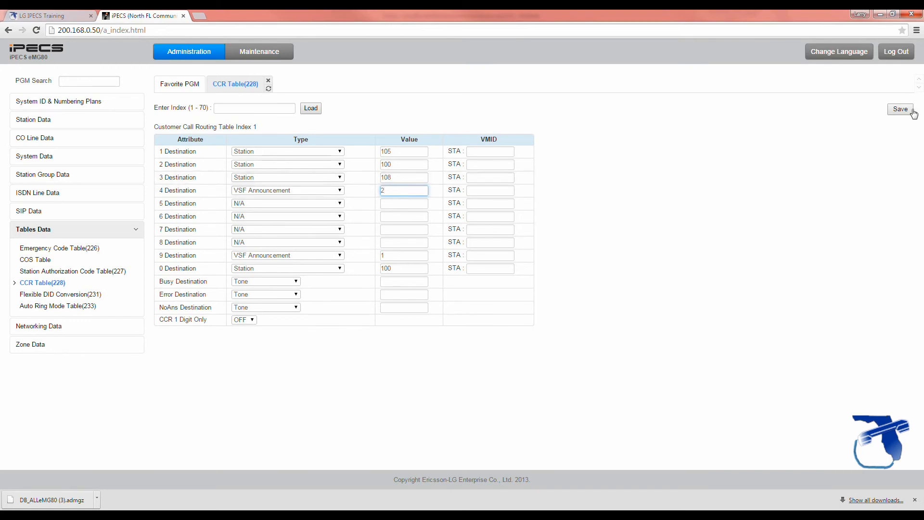
pyautogui.click(254, 108)
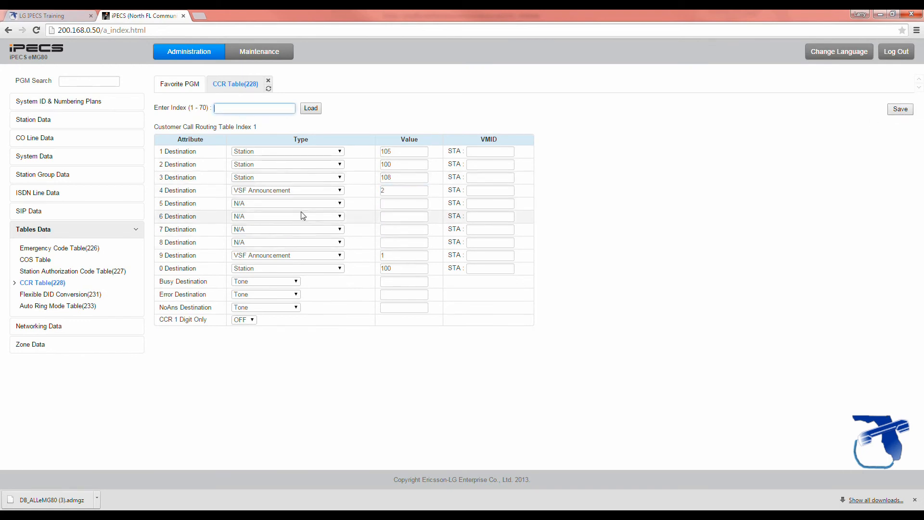
pyautogui.moveTo(308, 205)
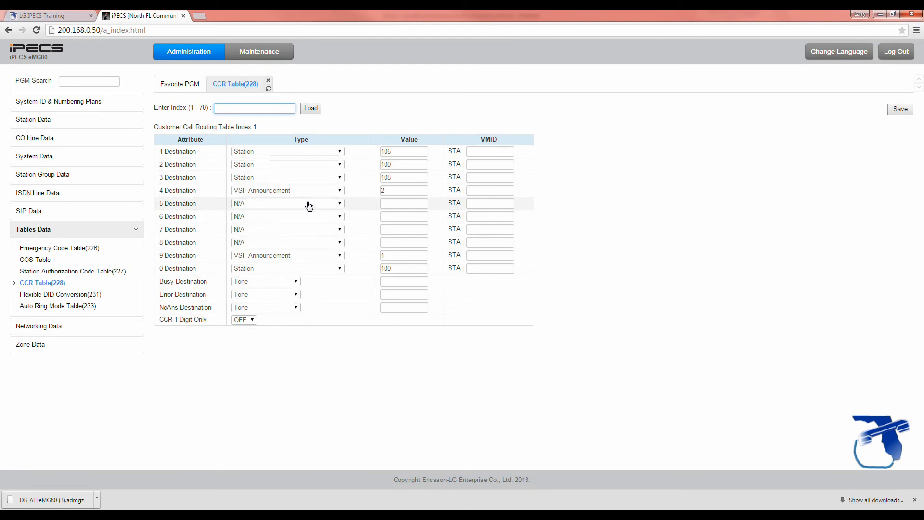